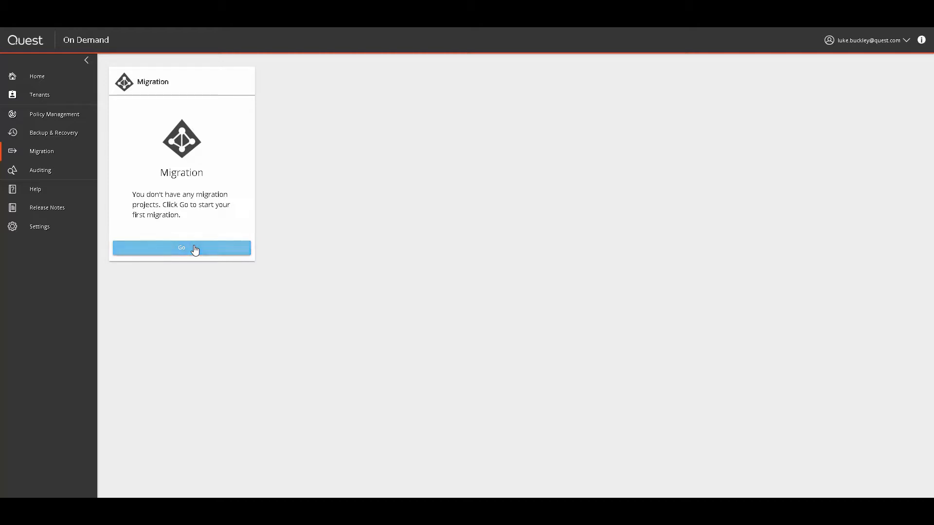
- Start a new migration project from the migration projects page
left_click(182, 248)
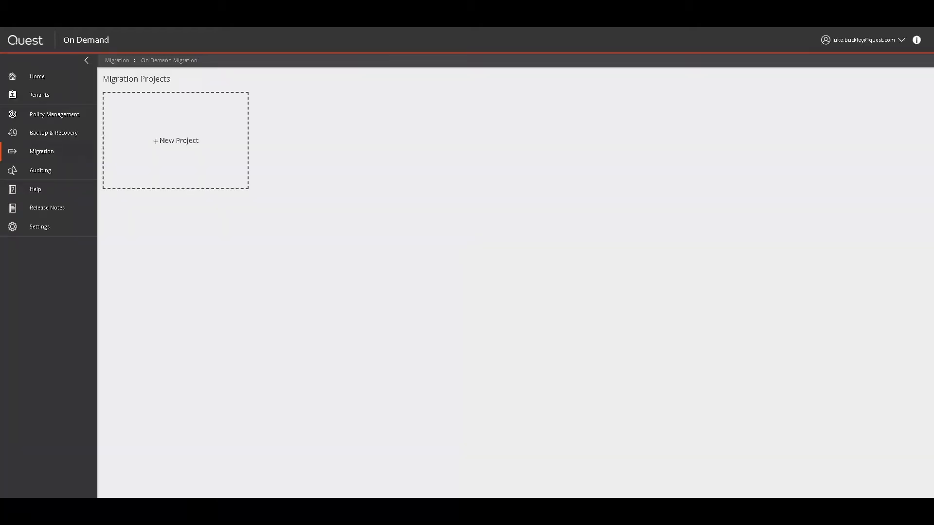
mouse_move(335, 223)
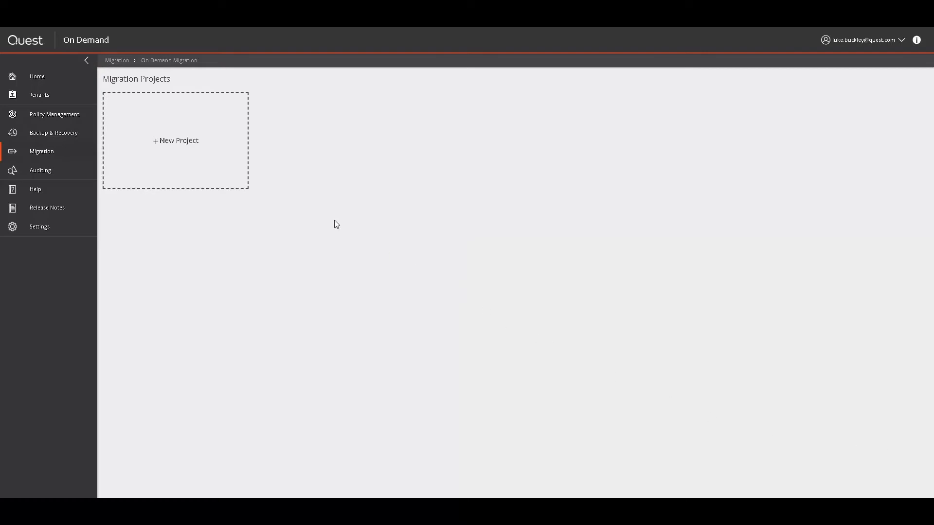
left_click(175, 140)
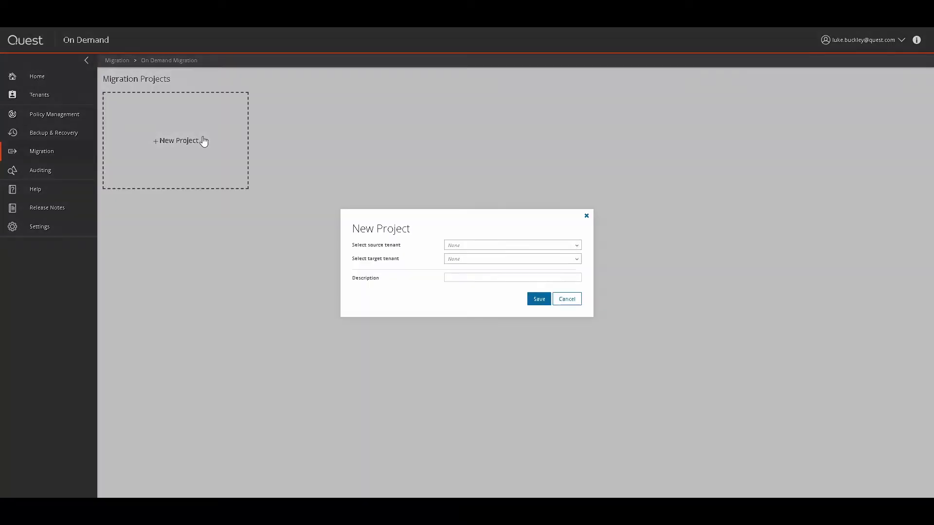
- Set source tenant M365x221709 and target tenant admmigdemotgt.onmicrosoft.com, then save the project
left_click(511, 245)
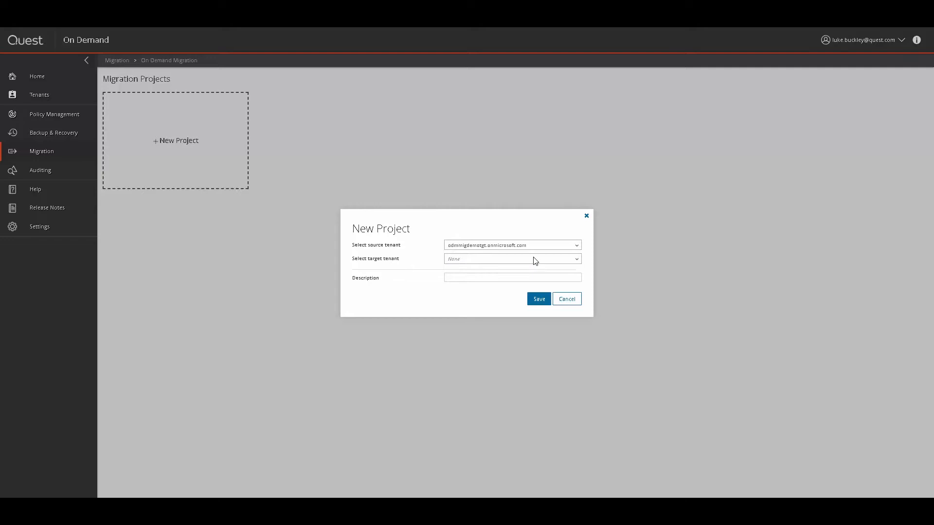
left_click(511, 245)
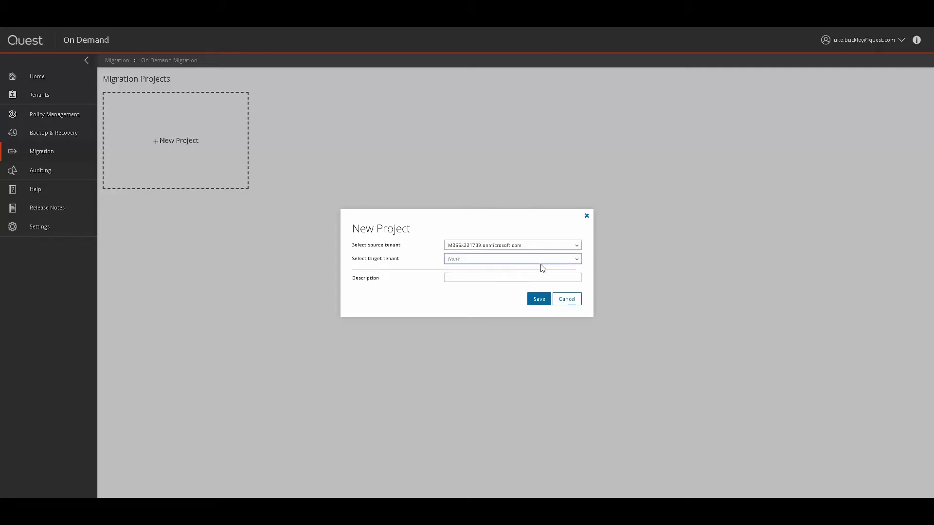
left_click(511, 259)
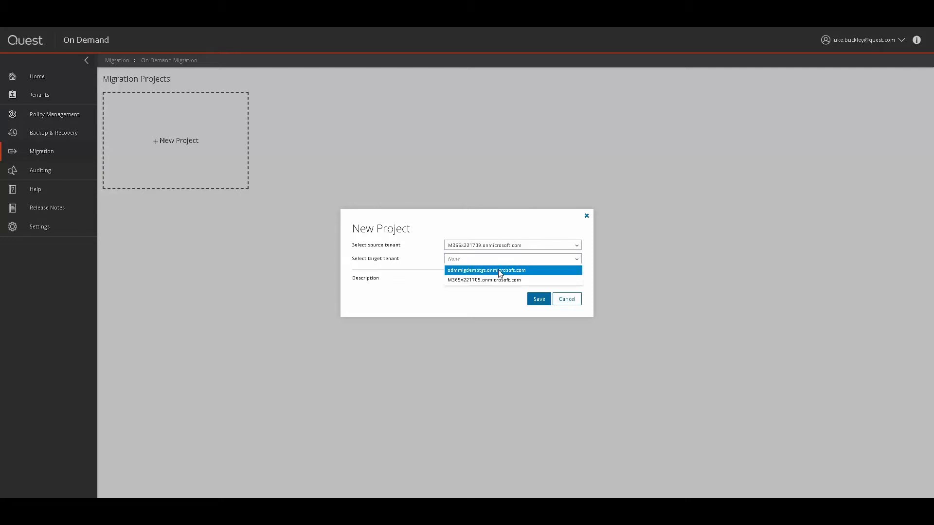
left_click(487, 270)
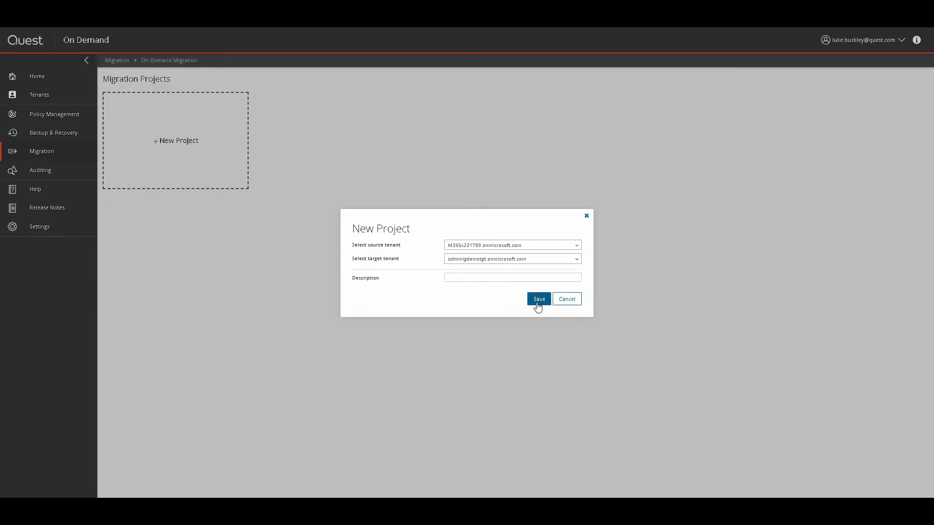
left_click(538, 299)
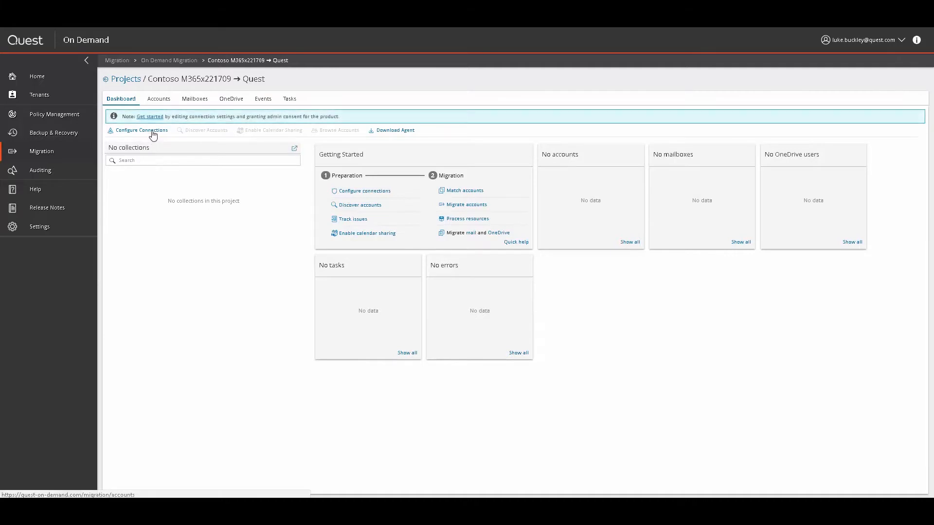
- Edit the source connection, sign in as administrator, accept directory permissions and save the settings
left_click(140, 129)
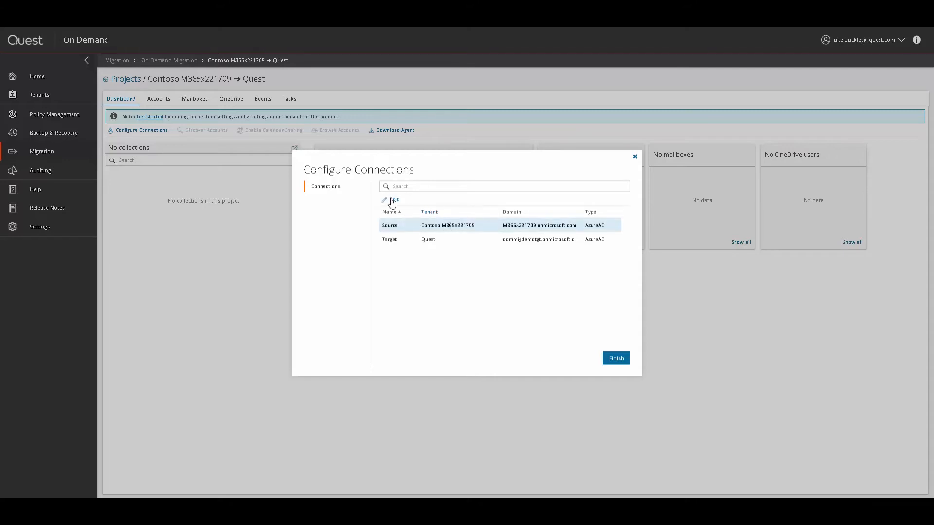
left_click(391, 201)
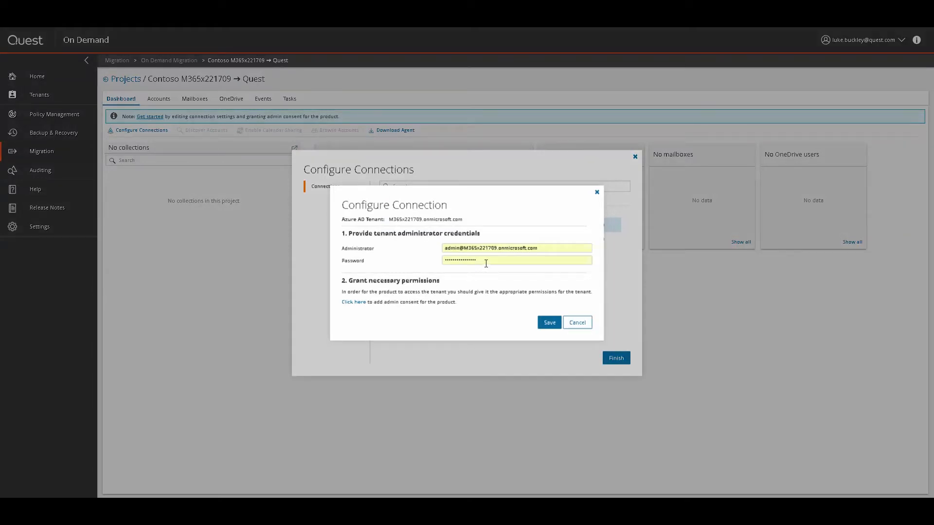
mouse_move(378, 304)
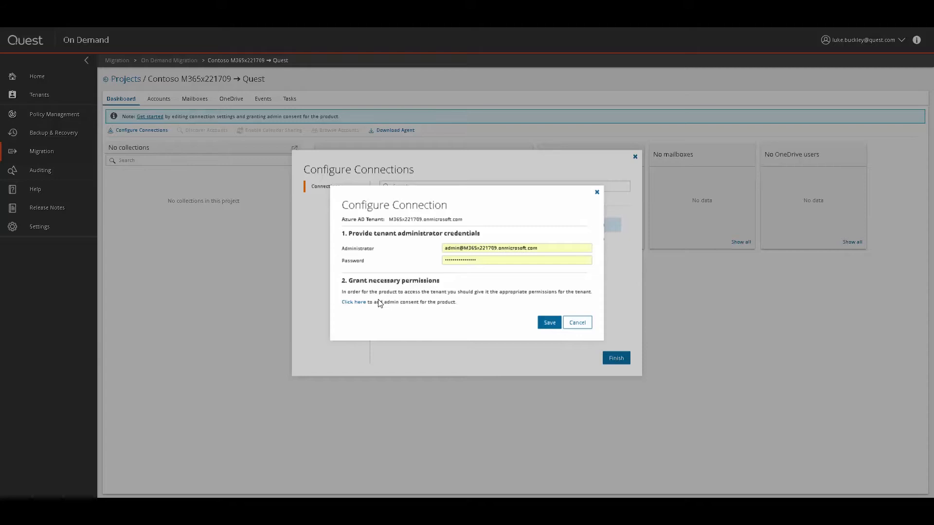
left_click(352, 302)
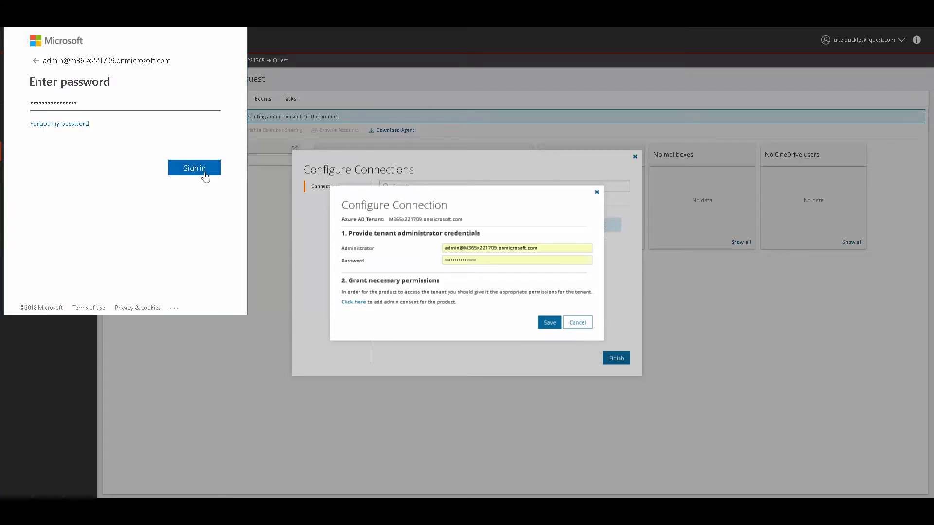
left_click(194, 169)
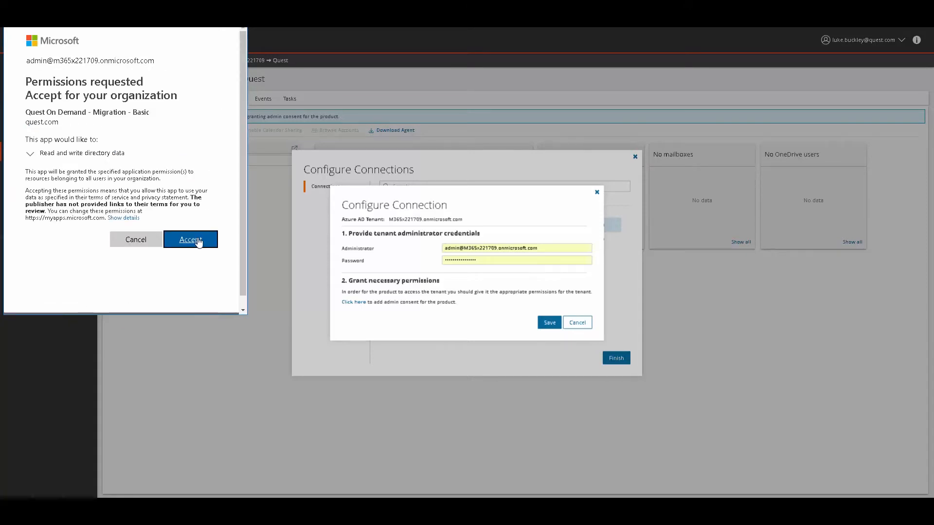
left_click(189, 239)
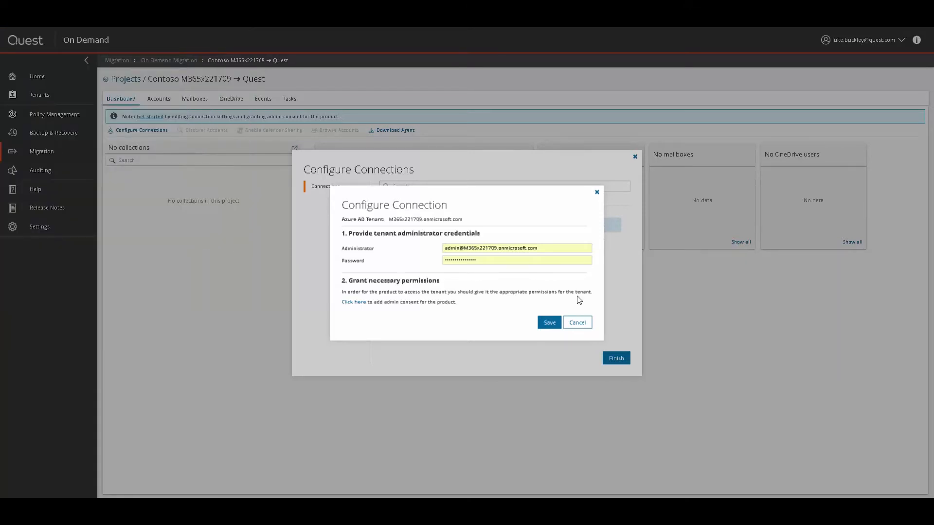
left_click(548, 322)
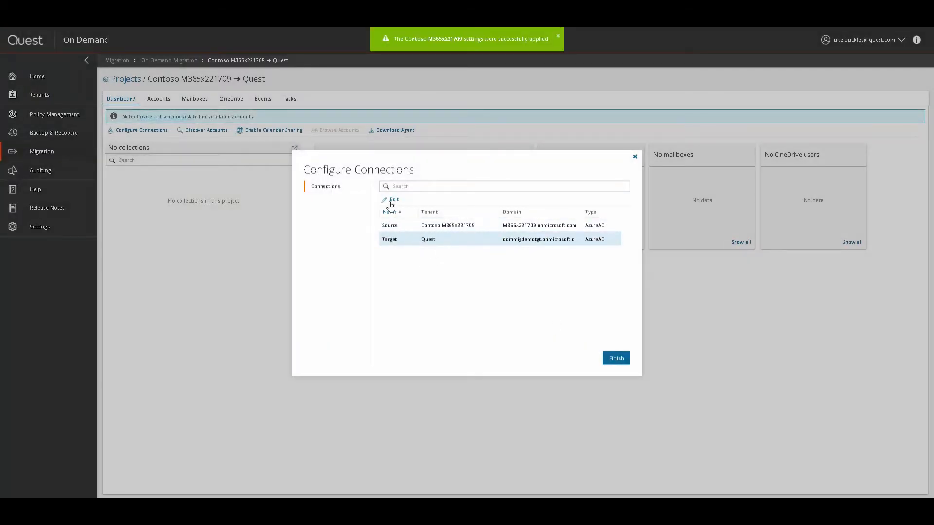
left_click(394, 199)
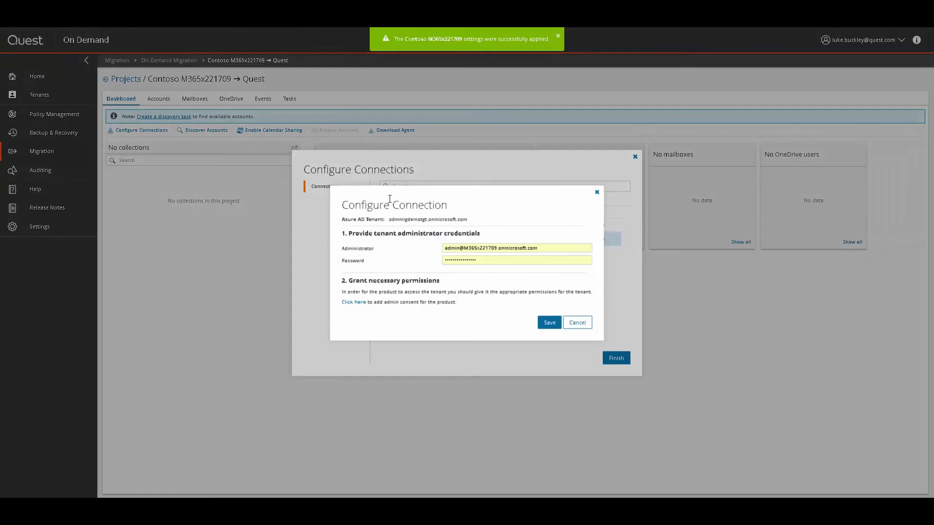
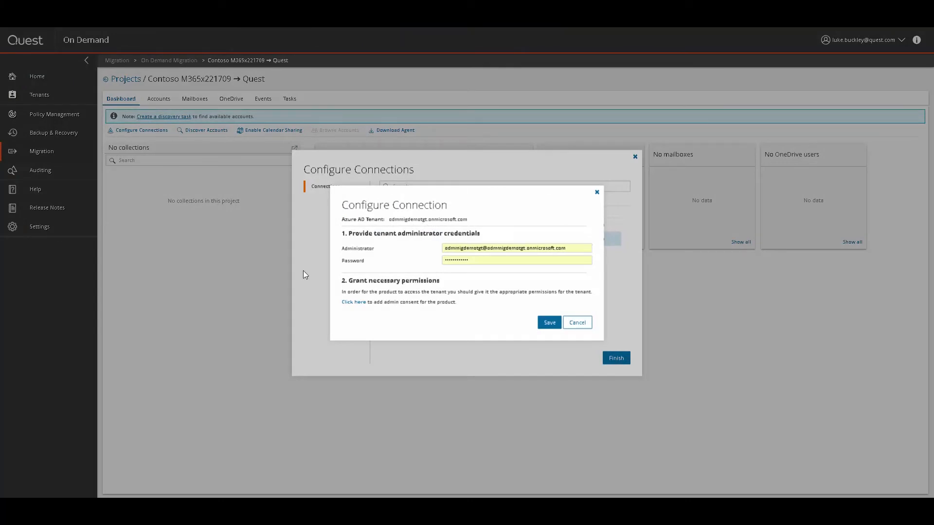
left_click(353, 301)
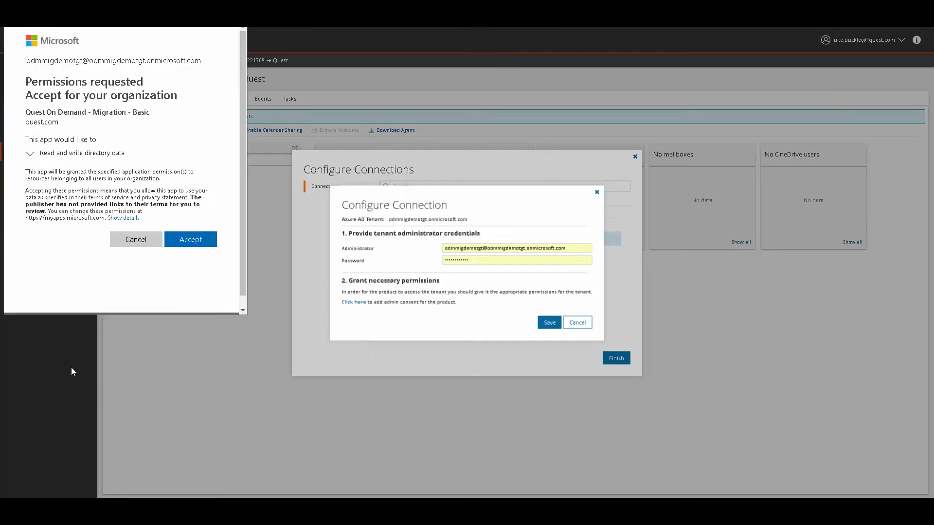
left_click(548, 322)
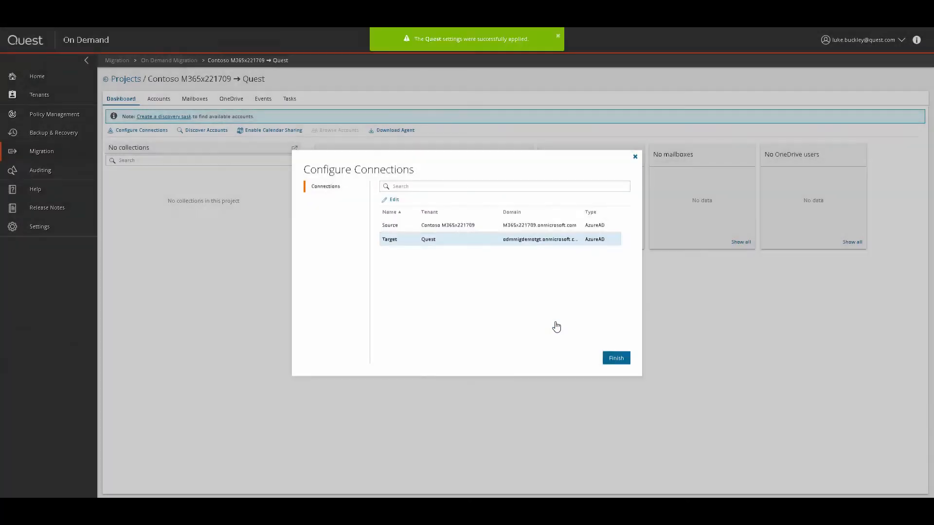
left_click(615, 358)
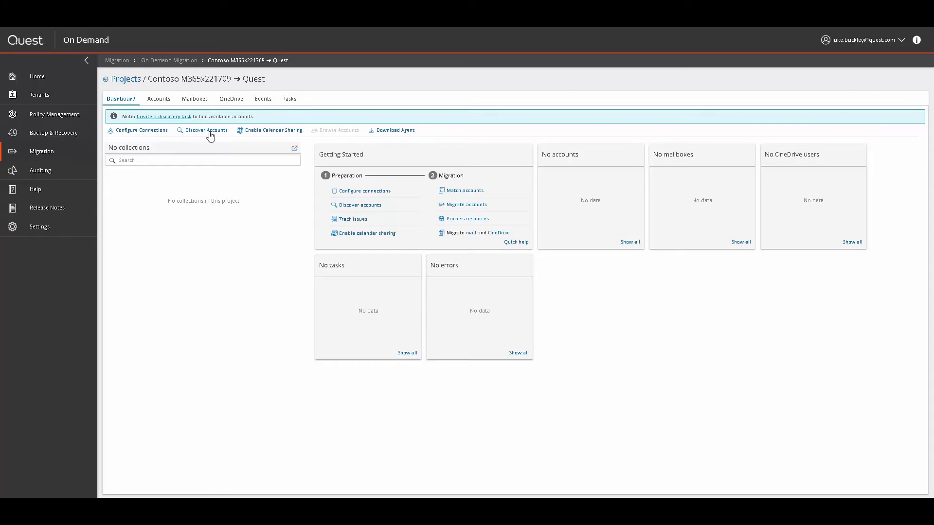
- Create a discovery task with the run-now schedule and finish it so it discovers the accounts
left_click(206, 129)
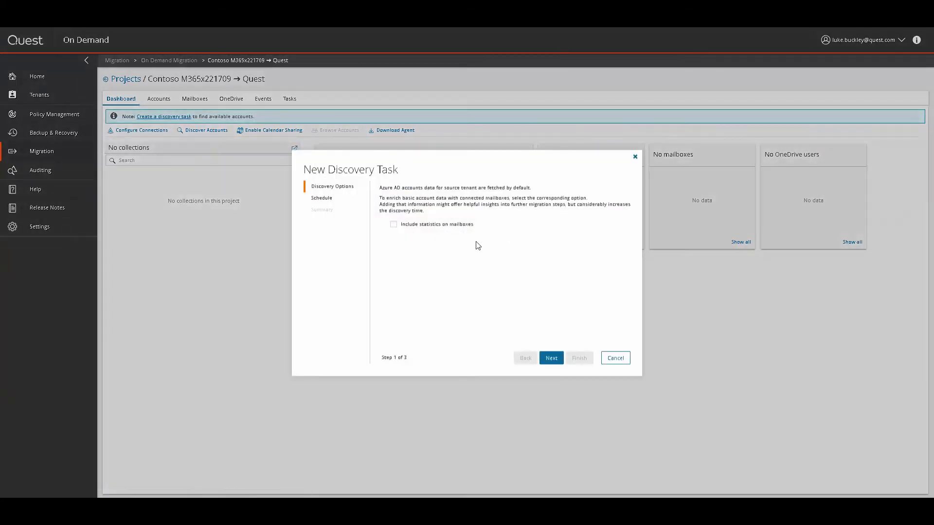
left_click(551, 358)
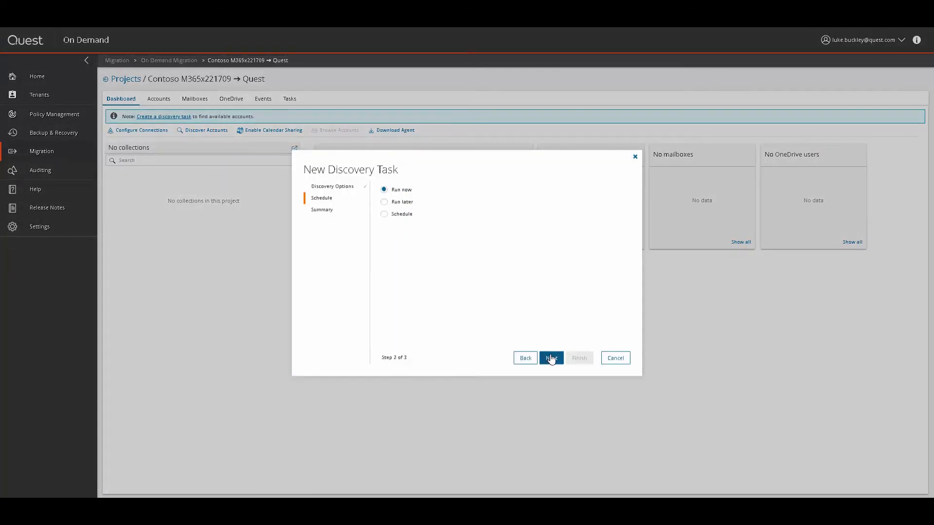
left_click(550, 358)
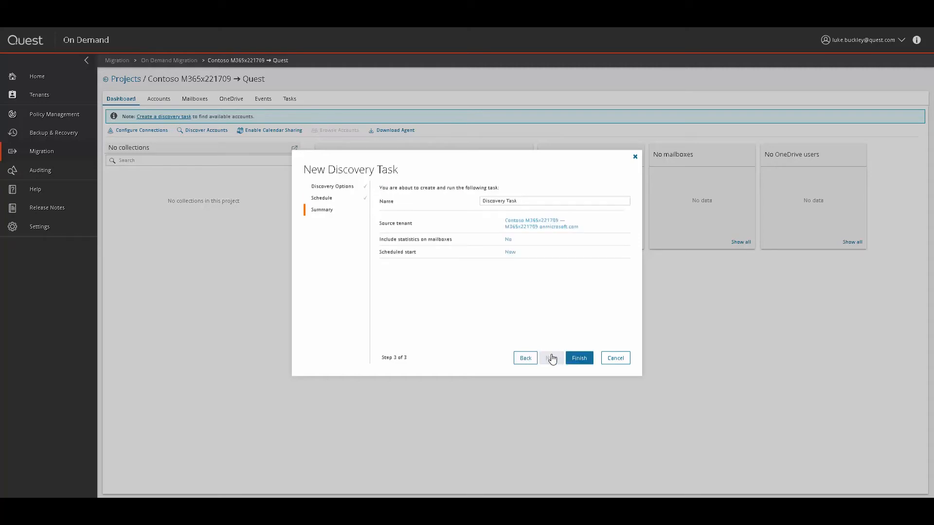
mouse_move(551, 358)
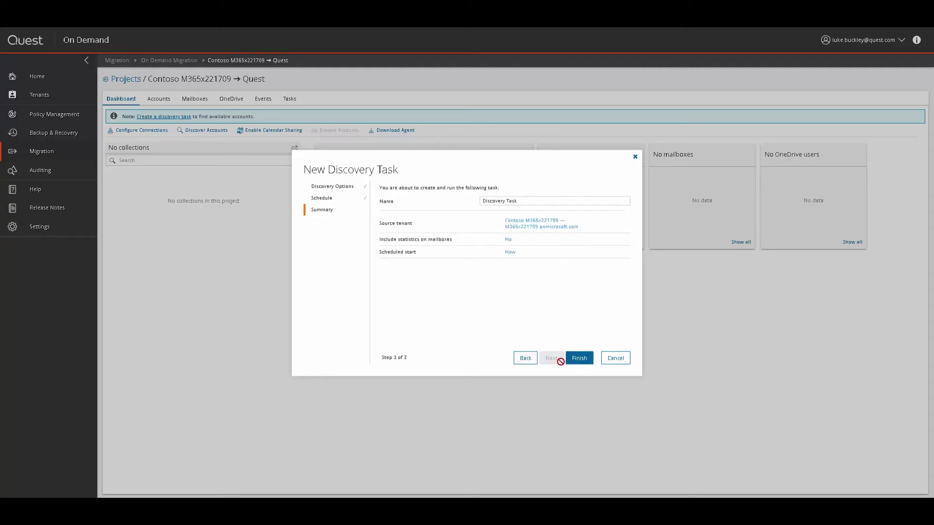
left_click(578, 359)
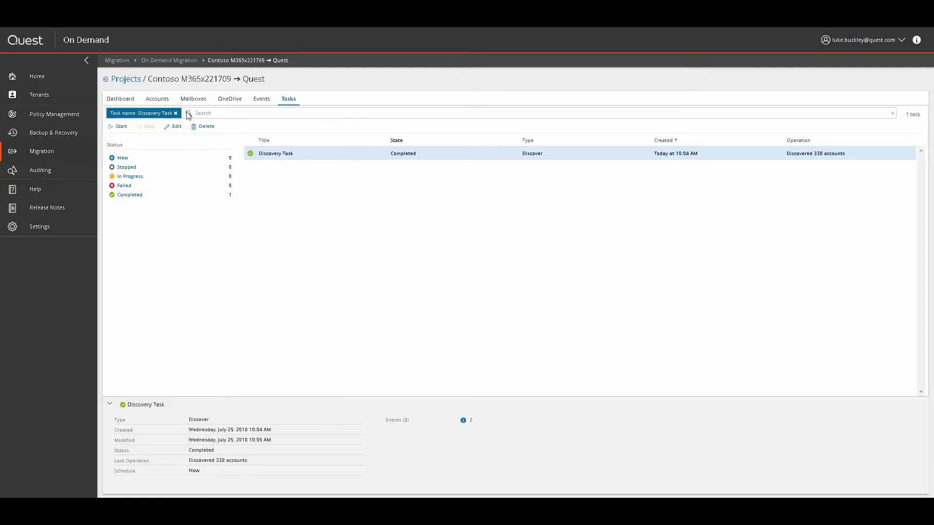
- View the discovered accounts, select one, start a matching task and dismiss it without creating
left_click(157, 98)
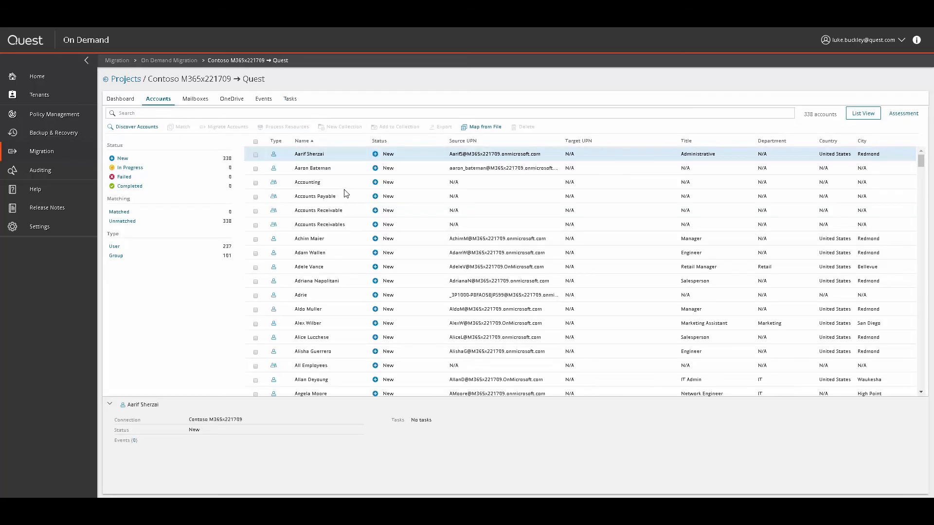
scroll("down", 3)
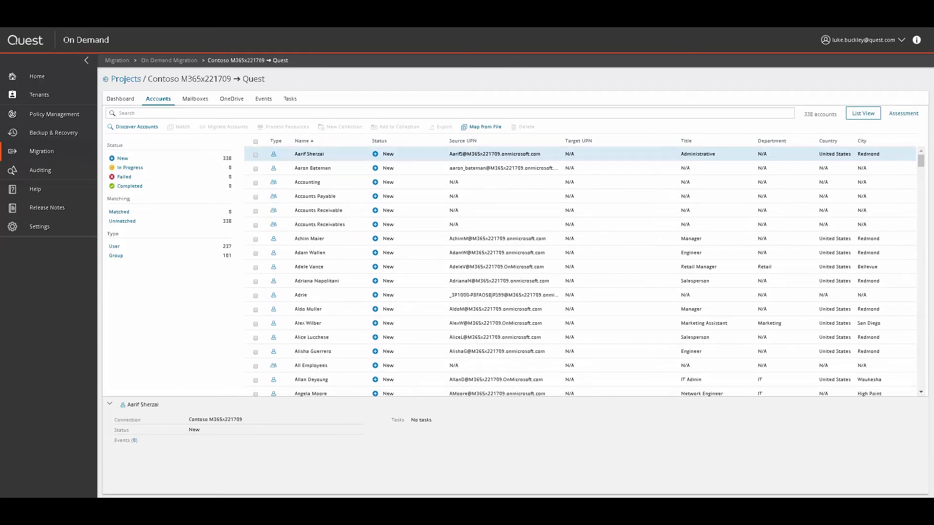
left_click(255, 168)
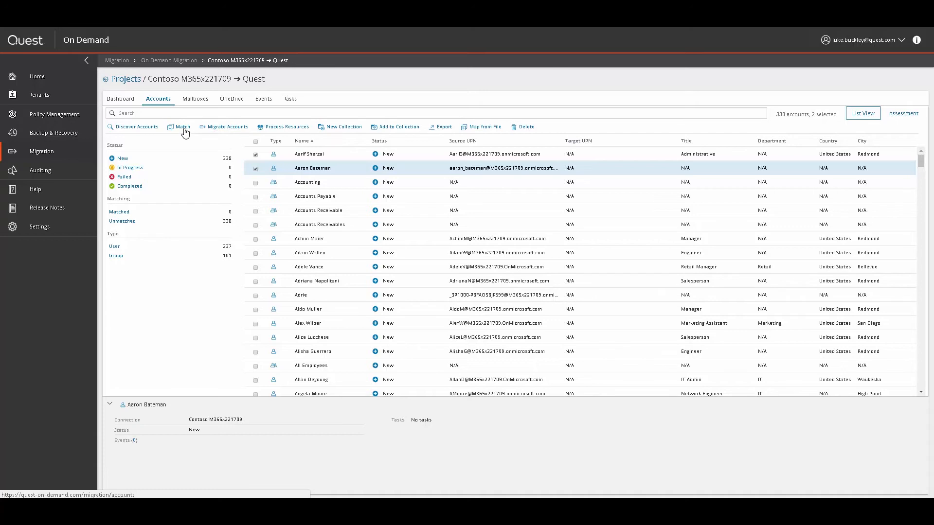
left_click(182, 126)
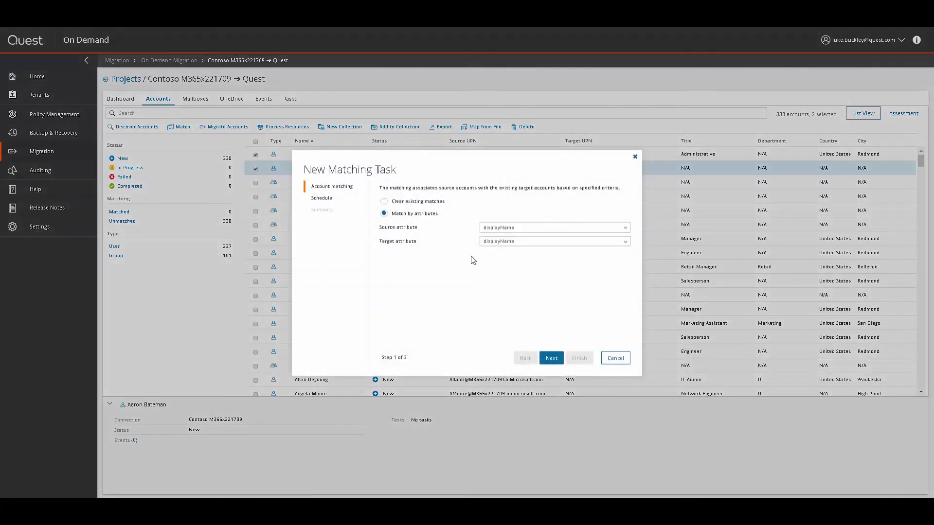
mouse_move(588, 246)
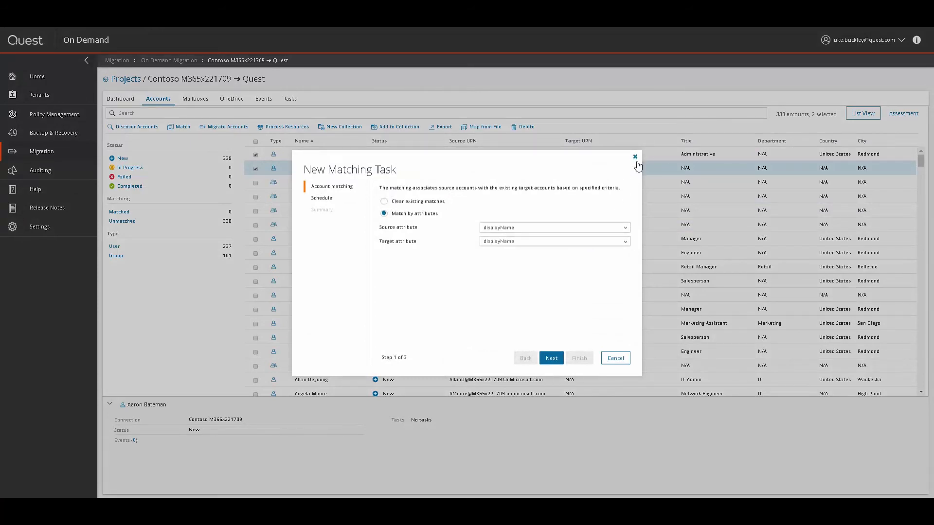
left_click(634, 157)
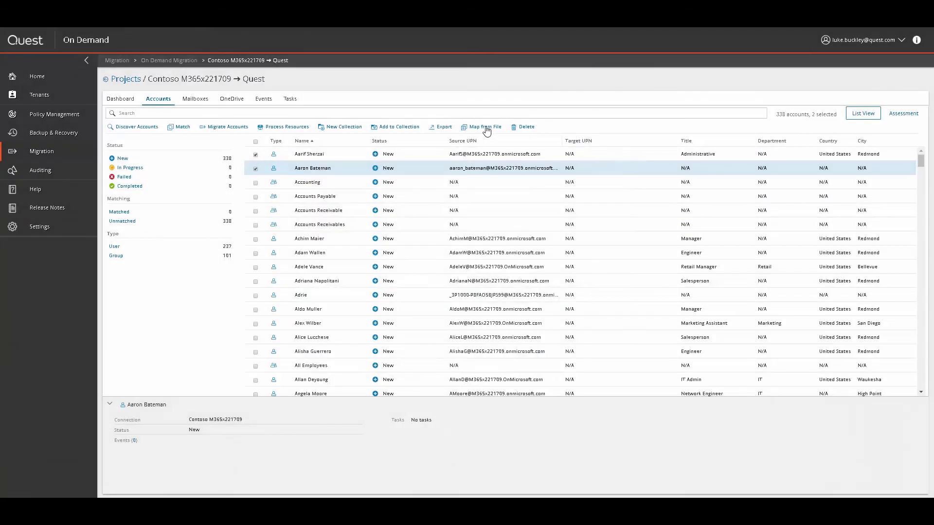
- Run an account migration task for the selected accounts with the default target domain and run-now schedule
left_click(227, 127)
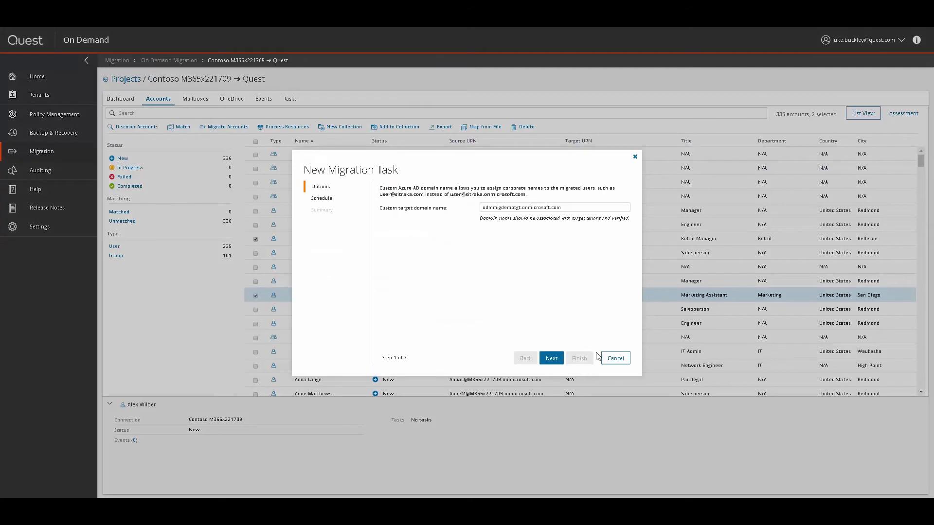
left_click(551, 358)
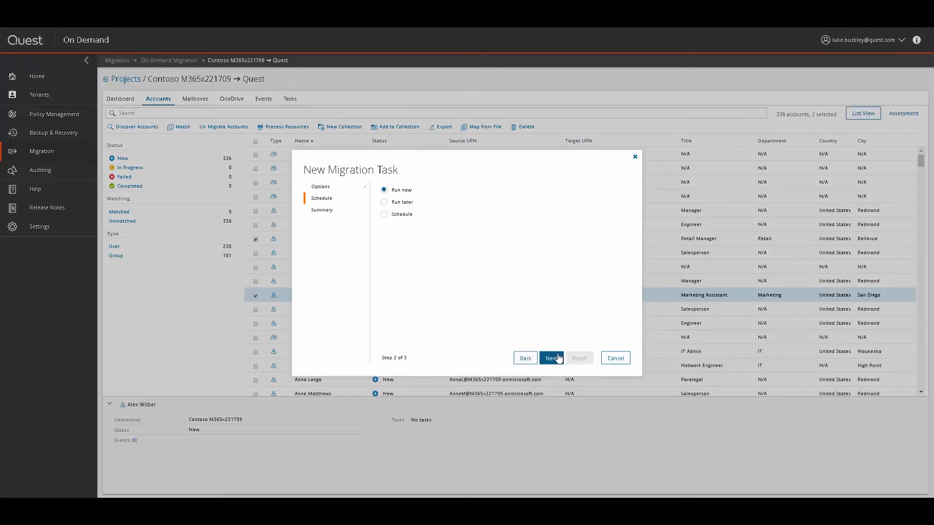
left_click(551, 358)
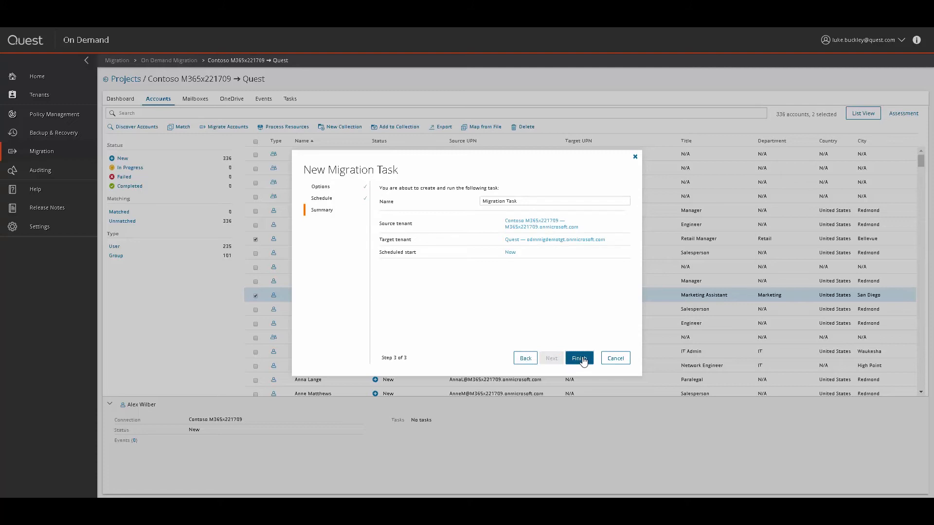
left_click(578, 358)
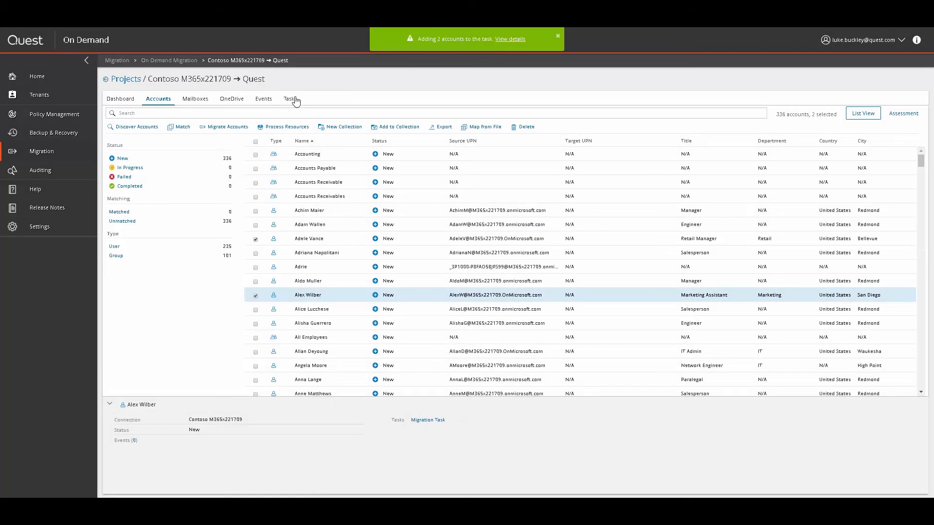
- Check the migration task's status and move to the mailboxes list
left_click(289, 98)
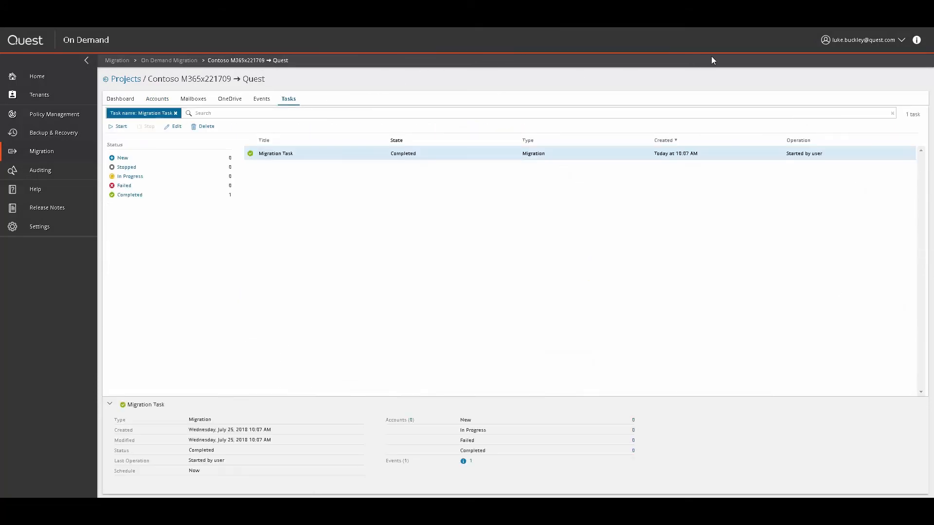
mouse_move(670, 234)
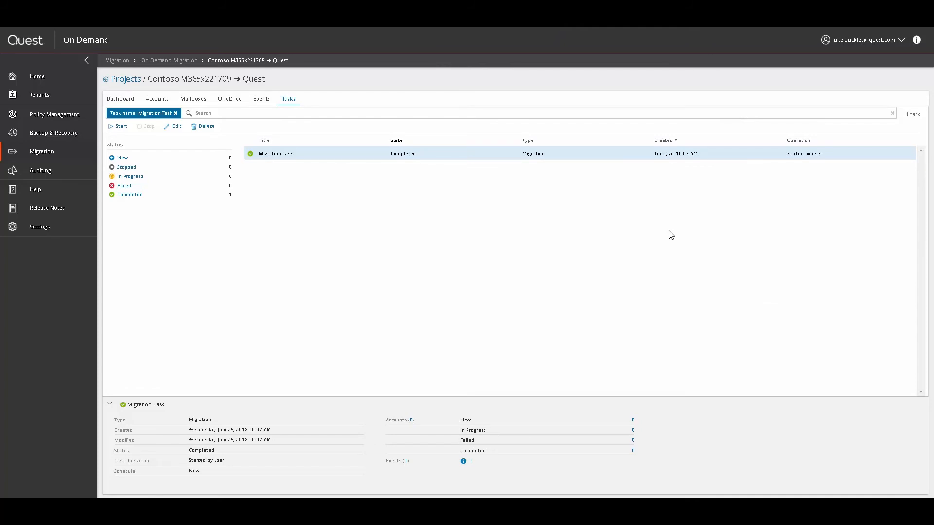
left_click(192, 98)
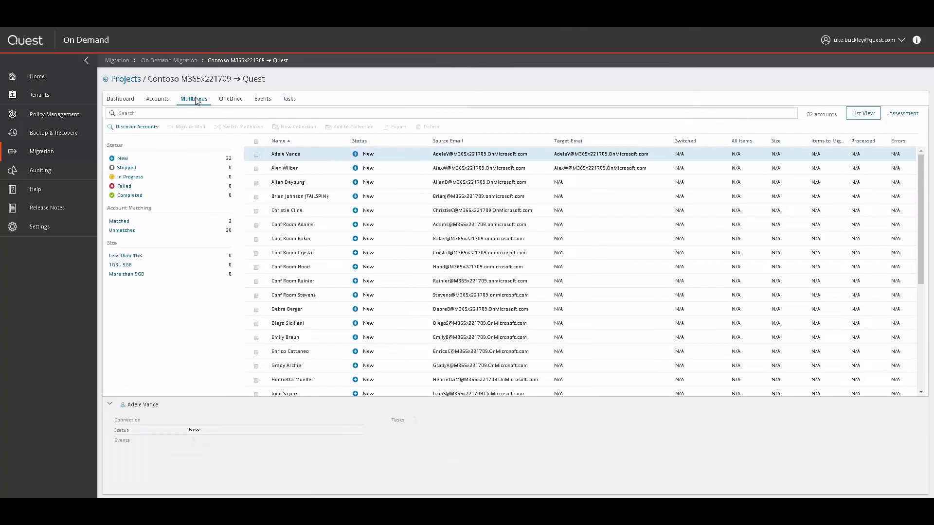
- Start a mail migration for the selected mailbox with the Office 365 Enterprise E3 licensing plan, keeping default exclusions
left_click(256, 168)
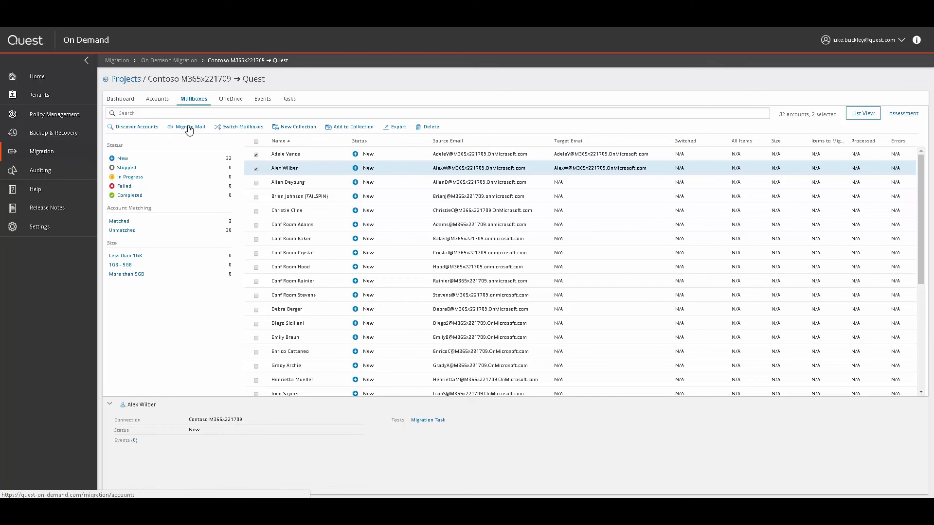
left_click(190, 126)
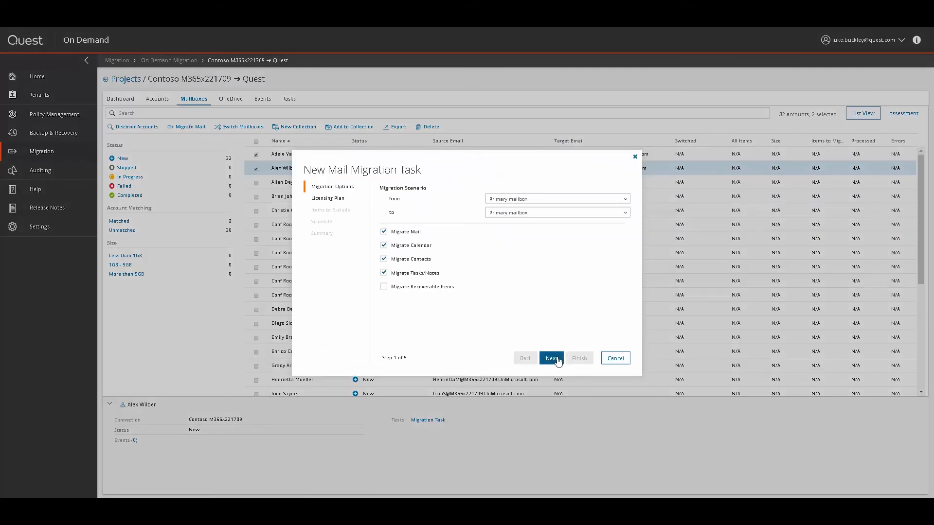
left_click(551, 358)
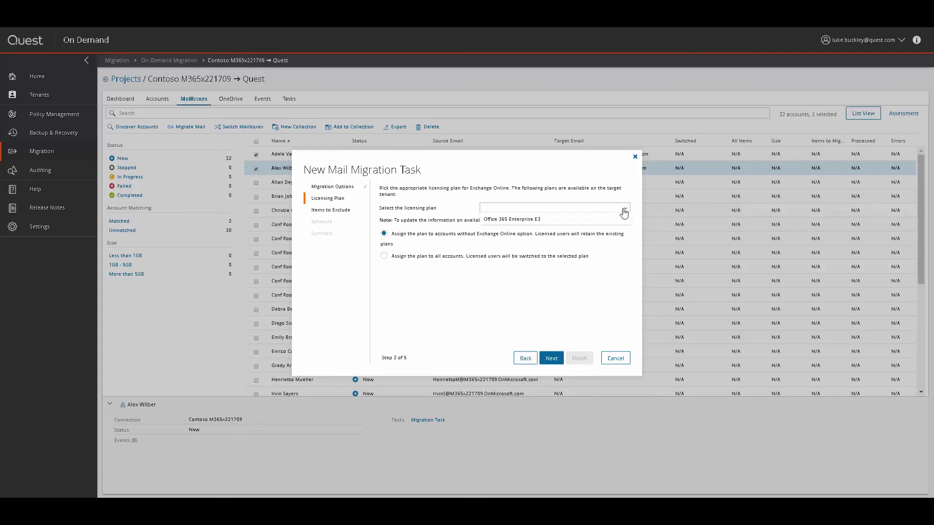
left_click(554, 208)
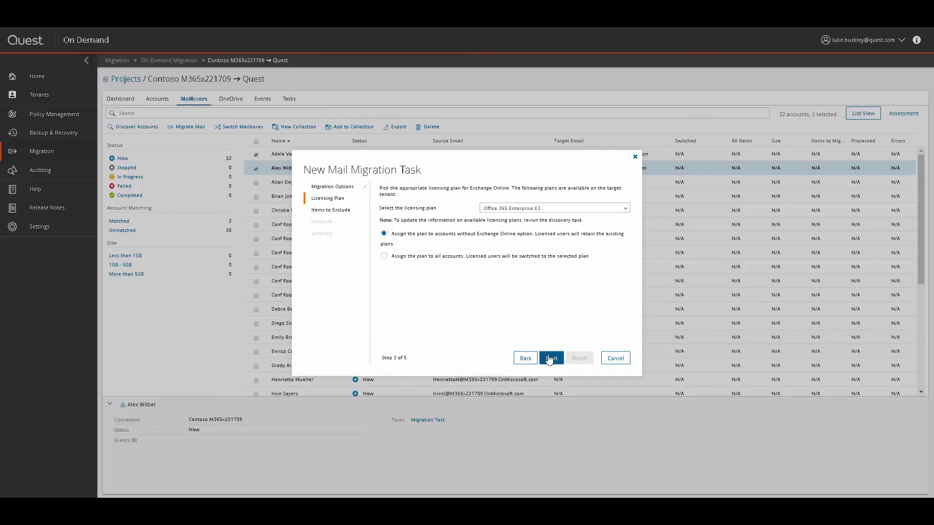
left_click(551, 358)
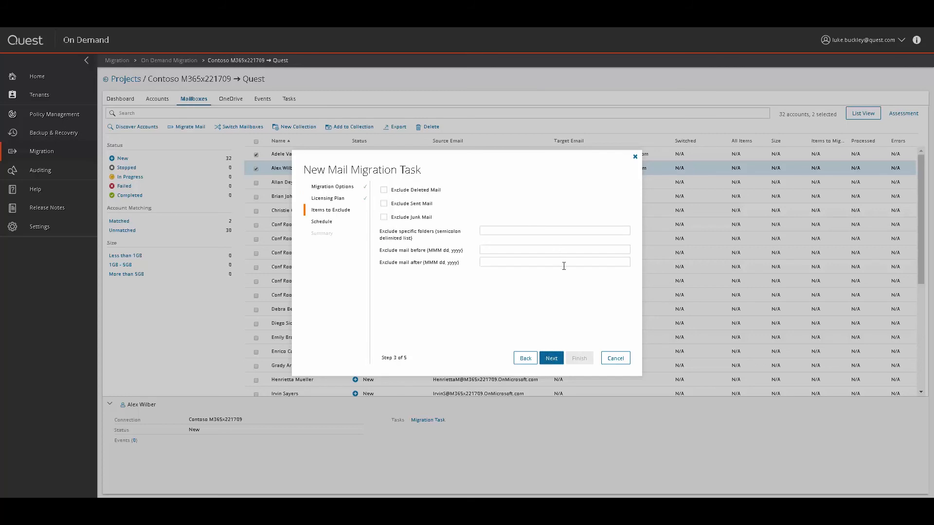
left_click(550, 358)
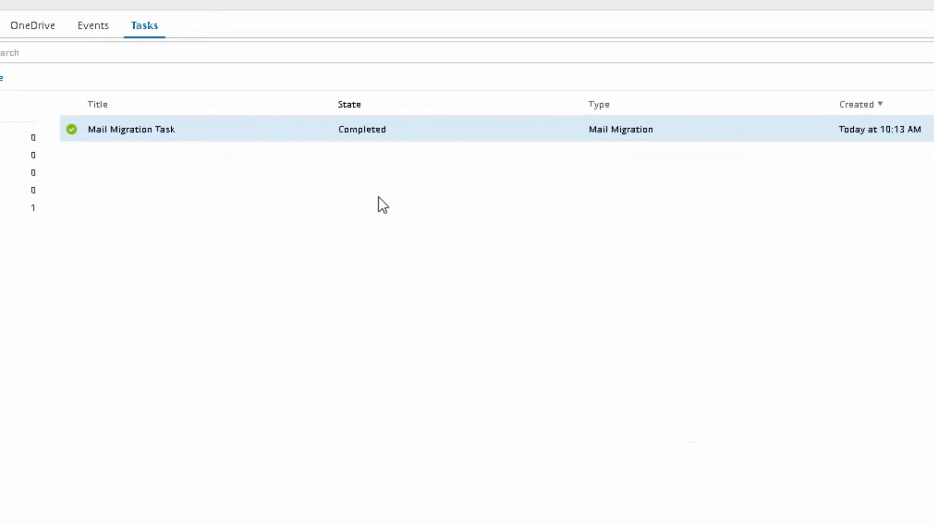
mouse_move(246, 140)
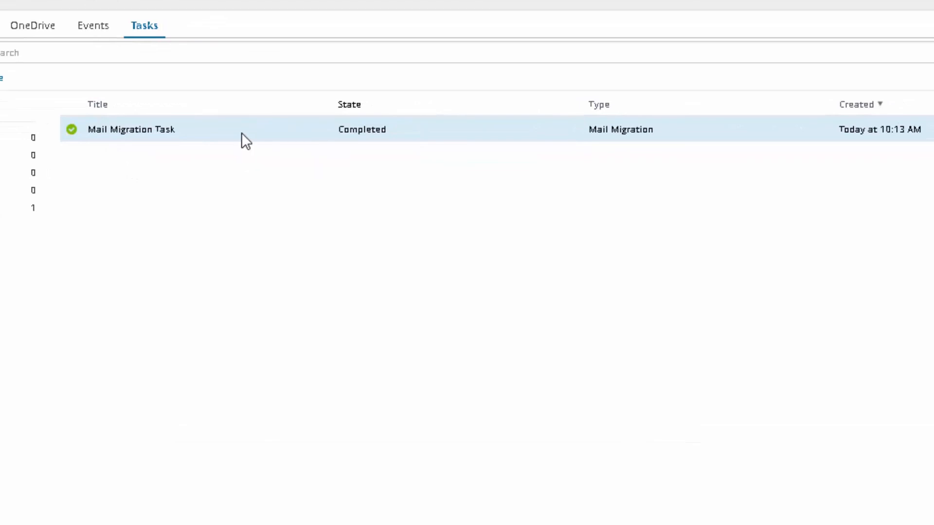